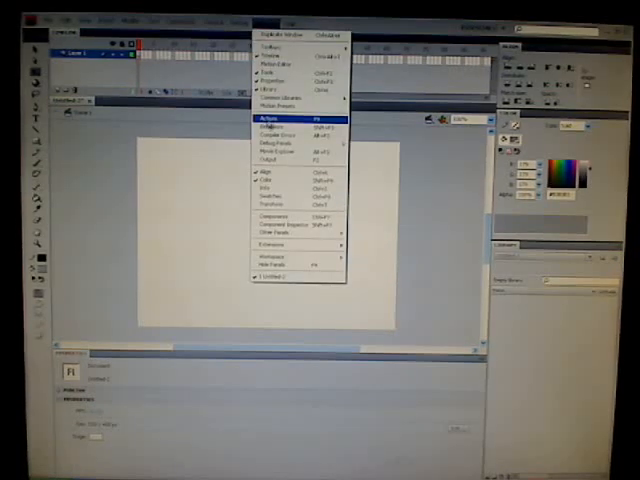
mouse_move(270, 189)
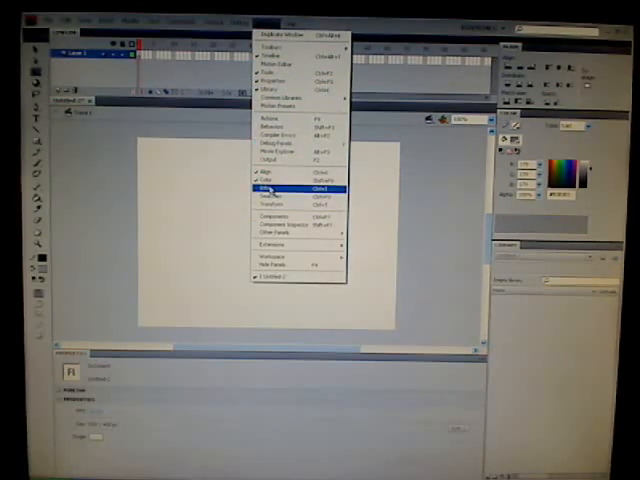
Step: Select the Rectangle tool, ready to draw with a black-to-white linear gradient fill
click(270, 189)
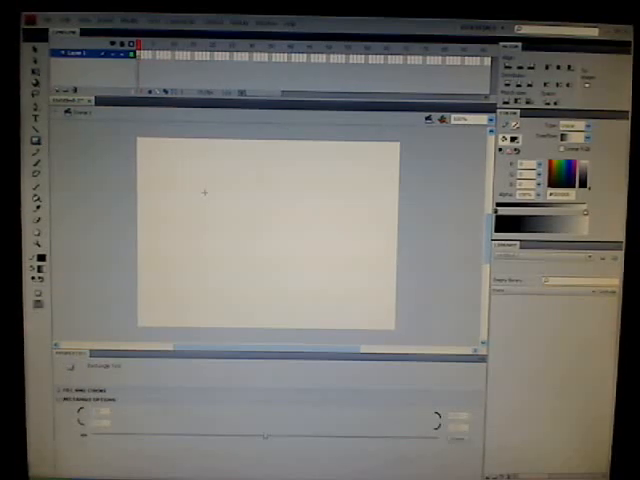
Step: Drag out a dark-to-light gradient rectangle in the middle of the stage
drag(205, 192, 278, 233)
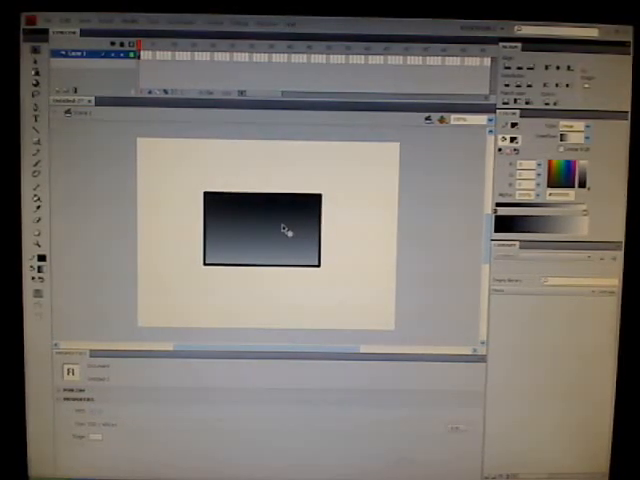
right_click(285, 228)
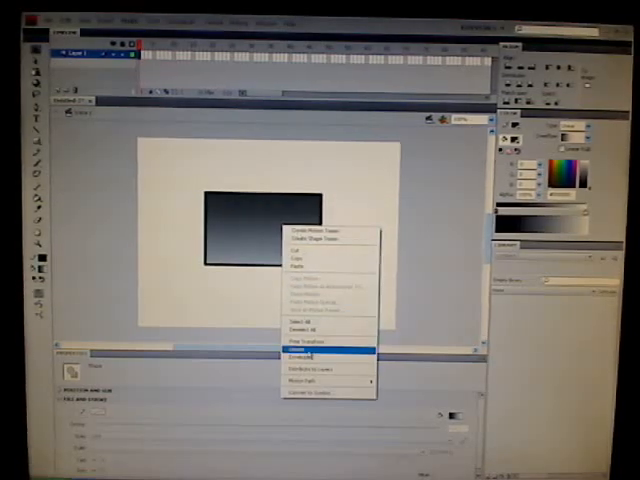
click(306, 347)
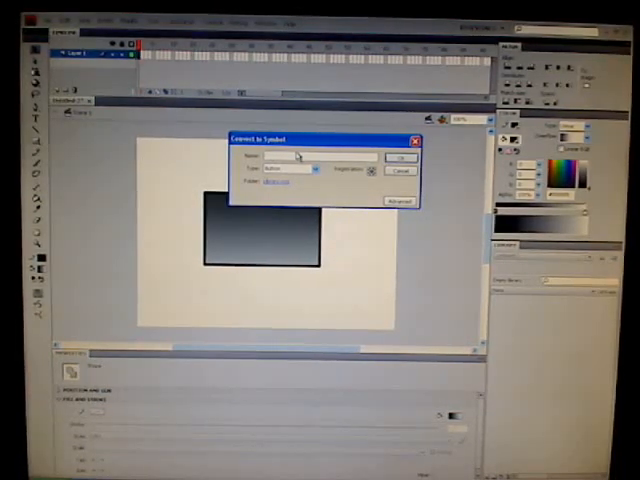
text(button)
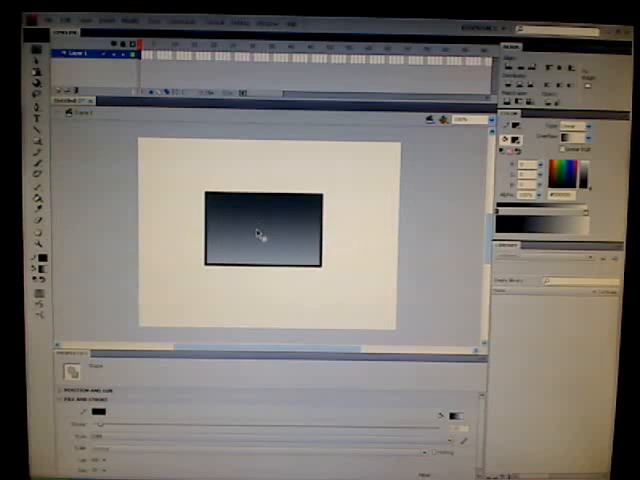
Step: Convert the rectangle into a button symbol named 'build'
right_click(258, 233)
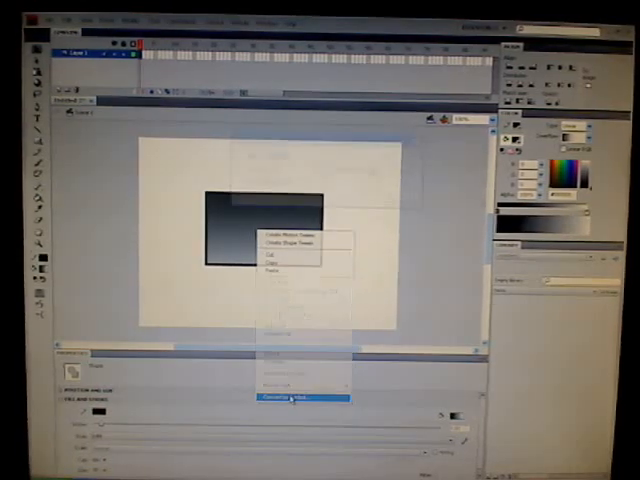
click(283, 399)
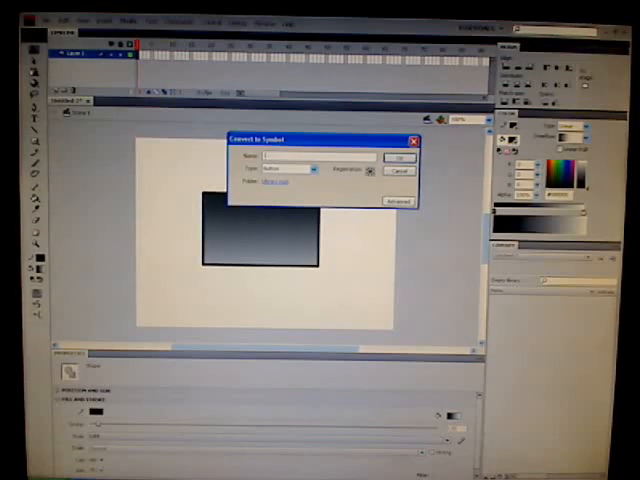
text(build)
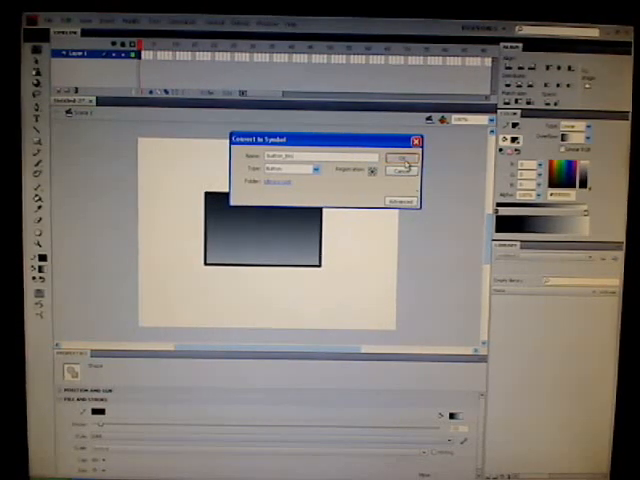
click(399, 162)
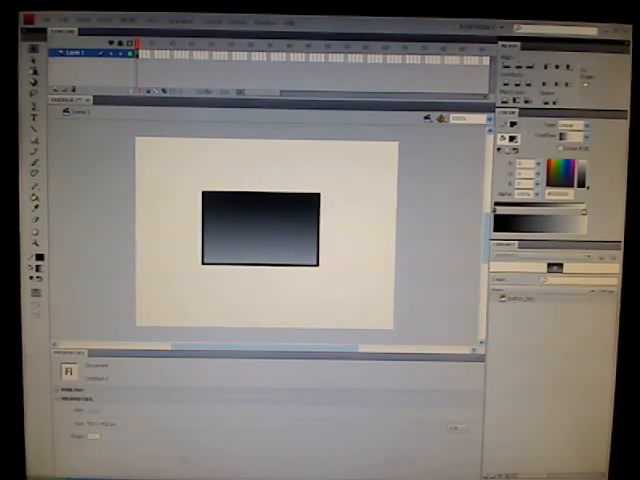
Step: Switch to the sound editor to set up audio recording
click(25, 470)
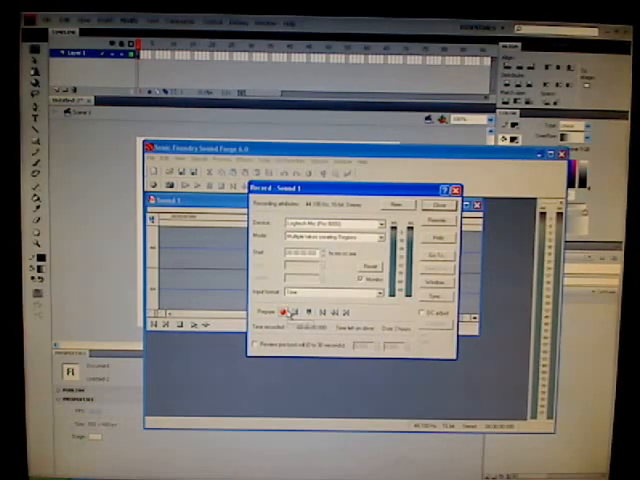
Step: Press record in Sound Forge and capture a short voice clip
click(285, 312)
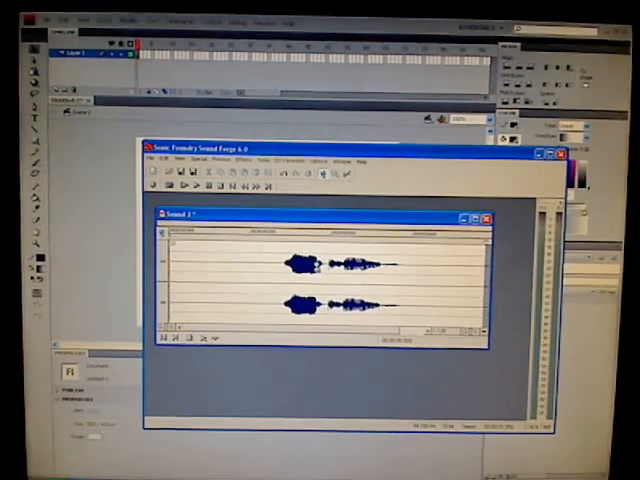
Step: Save the recorded clip and return to the Flash document
click(170, 160)
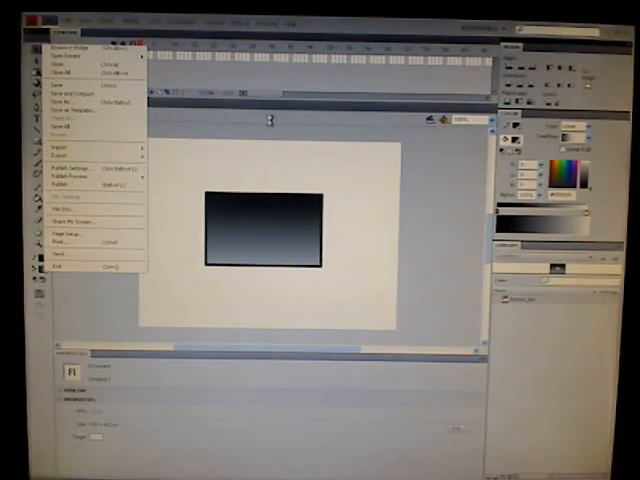
Step: Open the import browser and navigate into the folder holding the saved sound
click(65, 149)
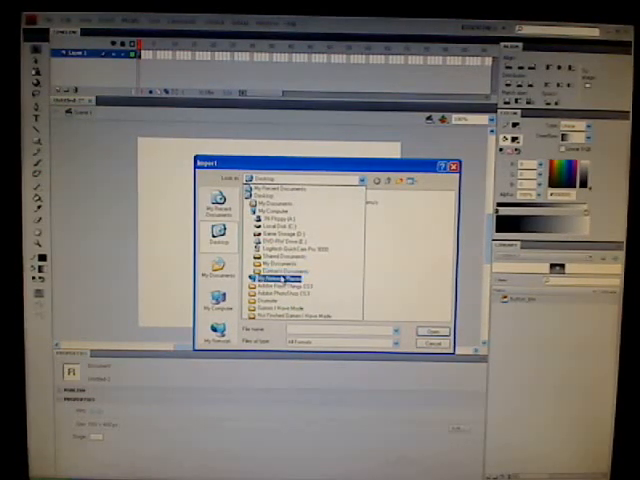
click(285, 293)
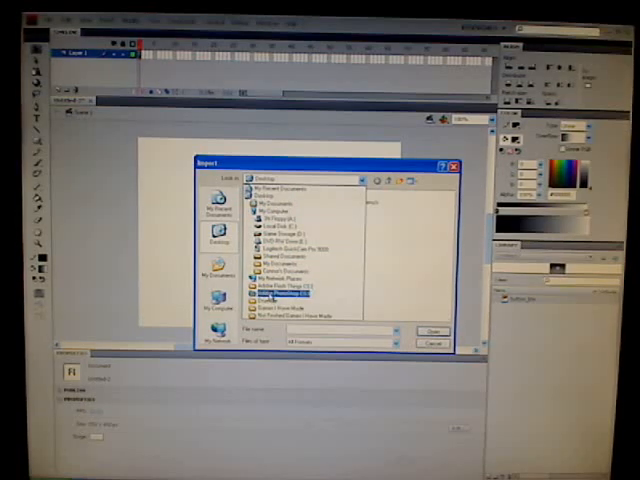
double_click(280, 294)
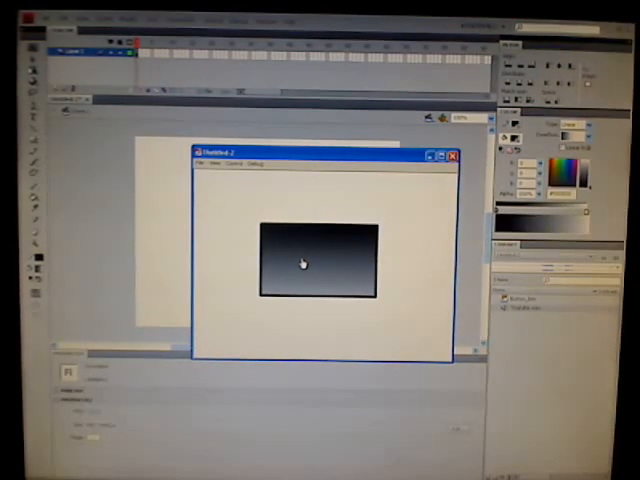
mouse_move(320, 255)
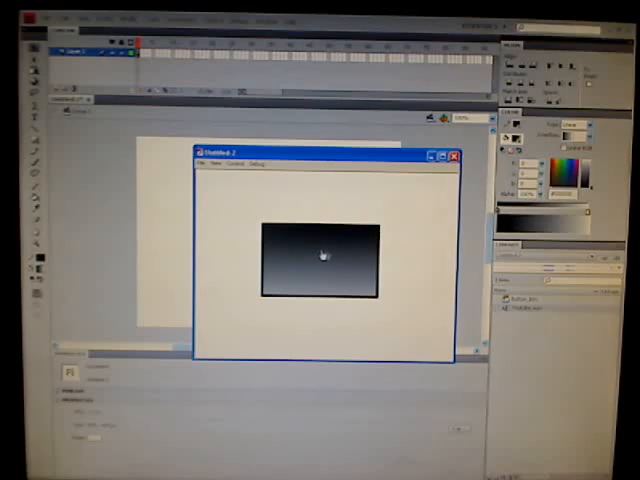